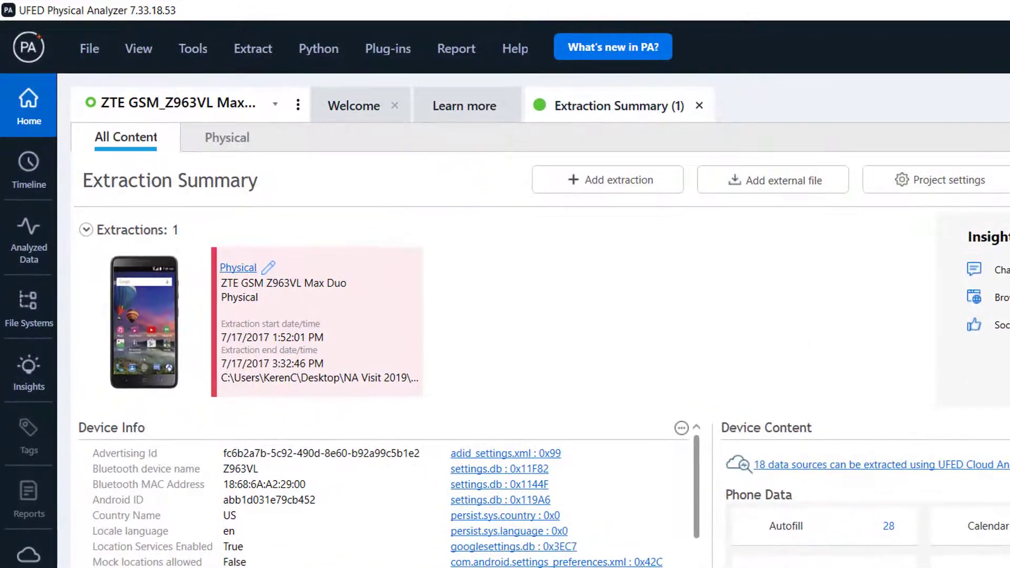
# - Browse the File and Extraction menu commands without choosing any
pyautogui.click(89, 48)
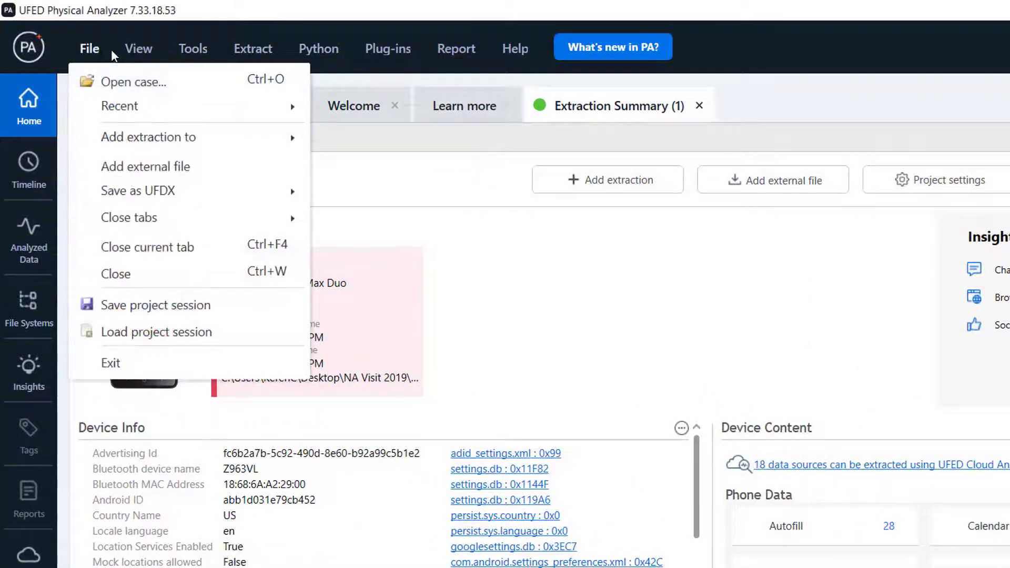
pyautogui.click(253, 49)
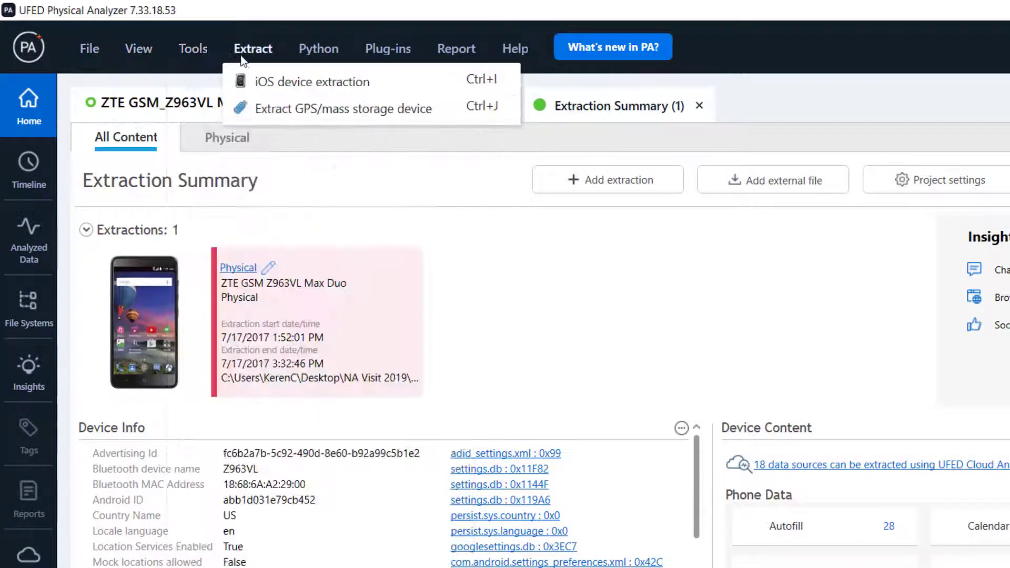
pyautogui.click(457, 49)
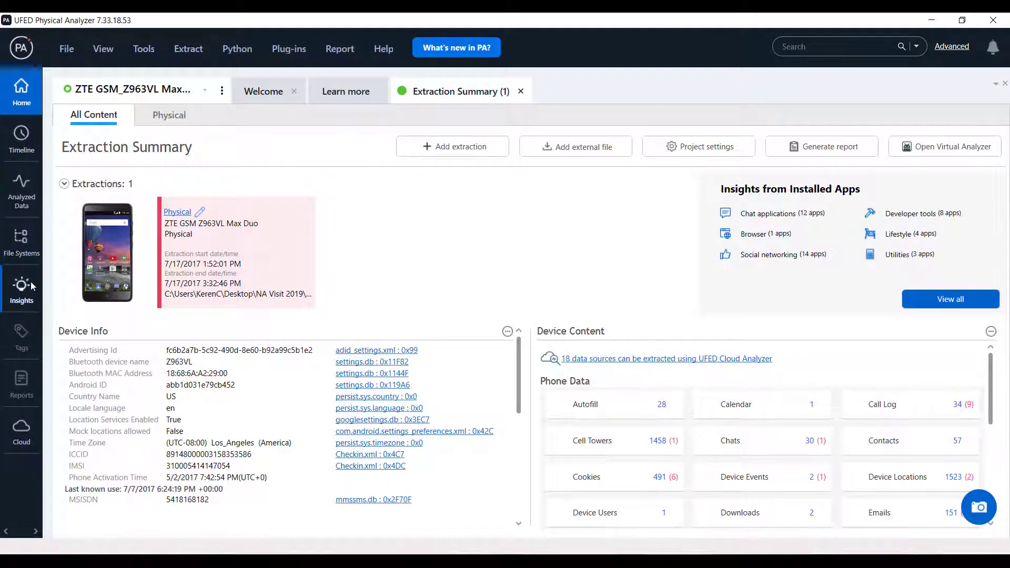
pyautogui.moveTo(38, 388)
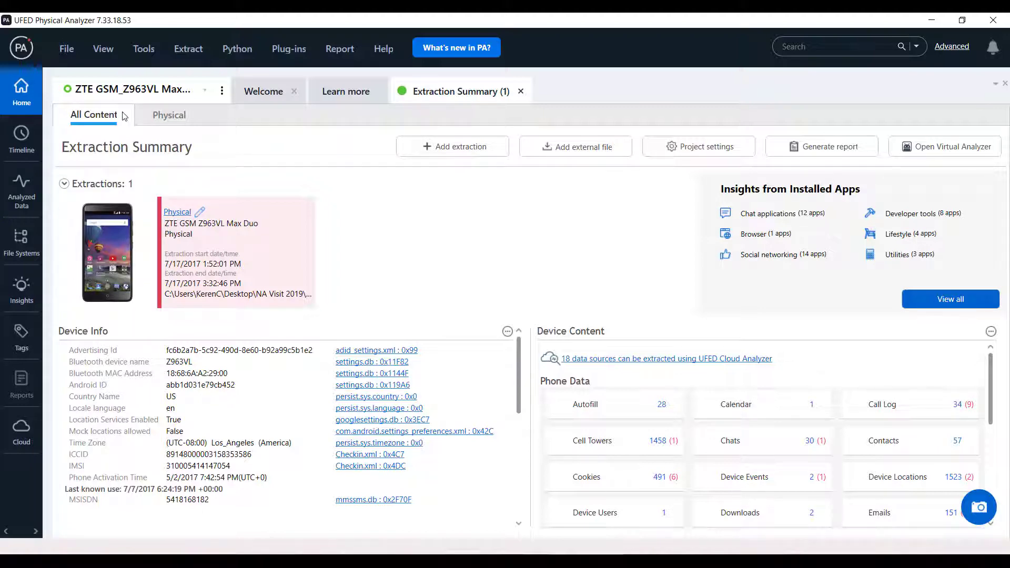
# - Review the physical extraction details, then add the iPhone extraction so a second Extraction Summary appears
pyautogui.click(169, 114)
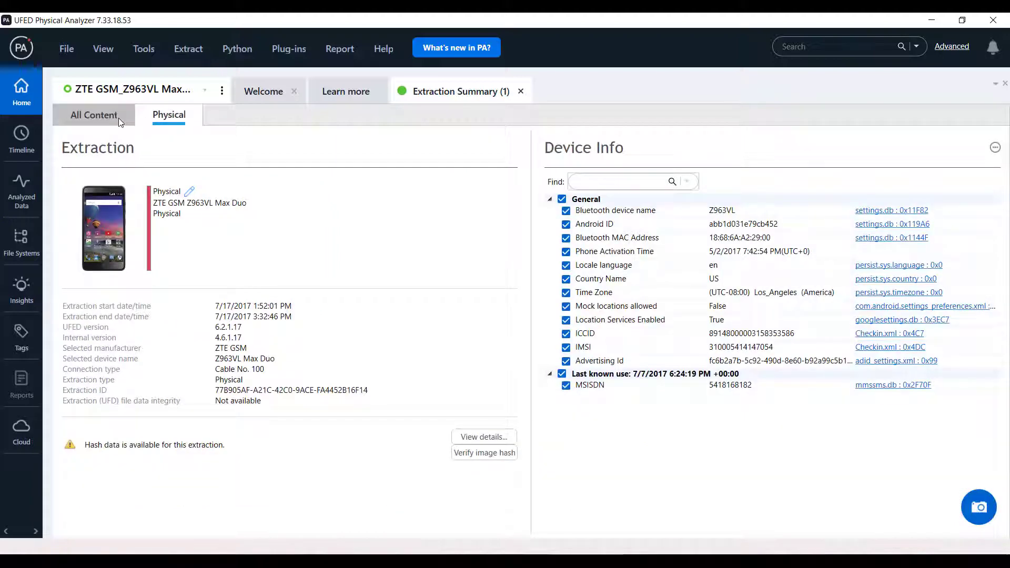
pyautogui.click(92, 114)
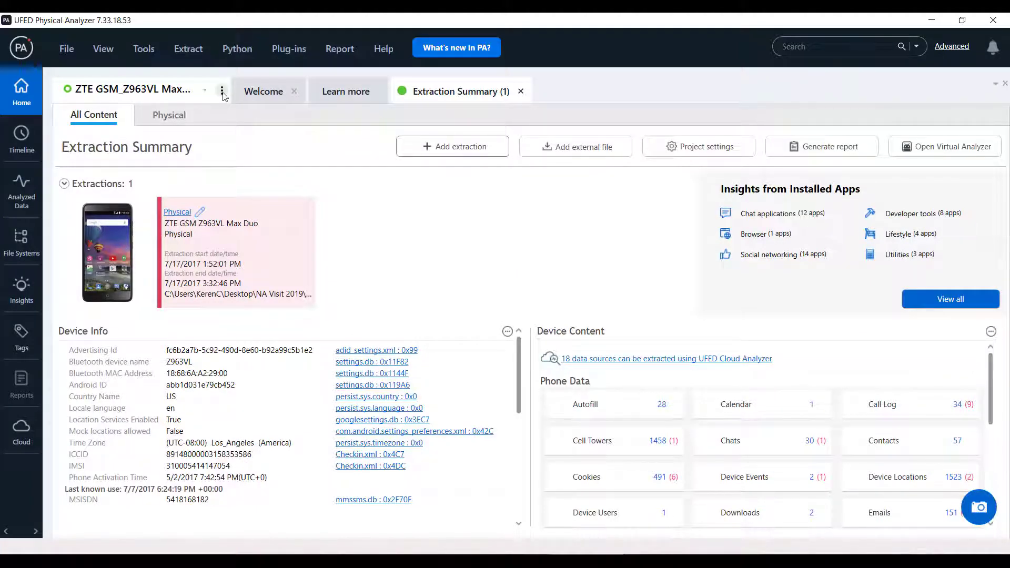
pyautogui.click(222, 90)
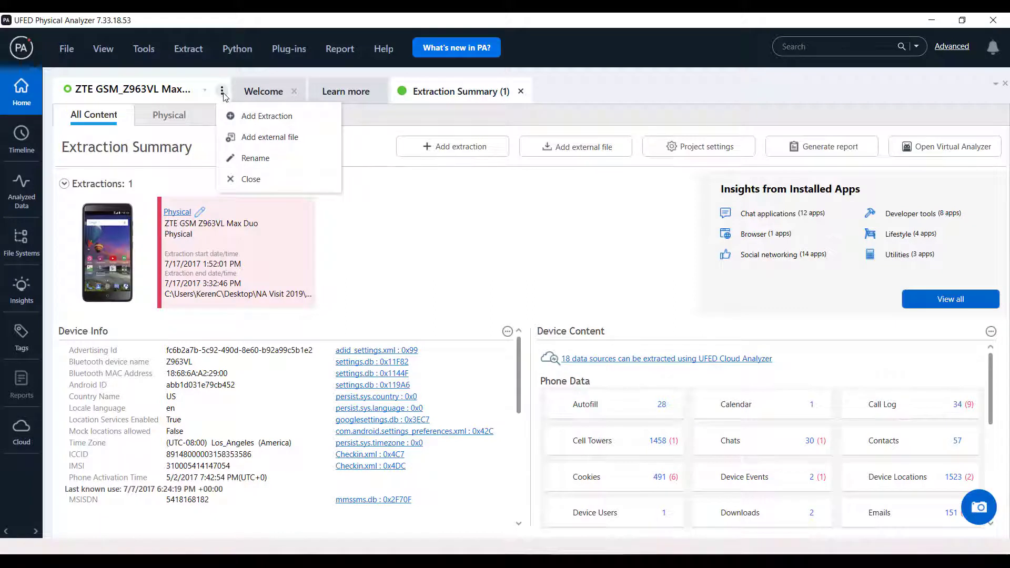
pyautogui.moveTo(309, 127)
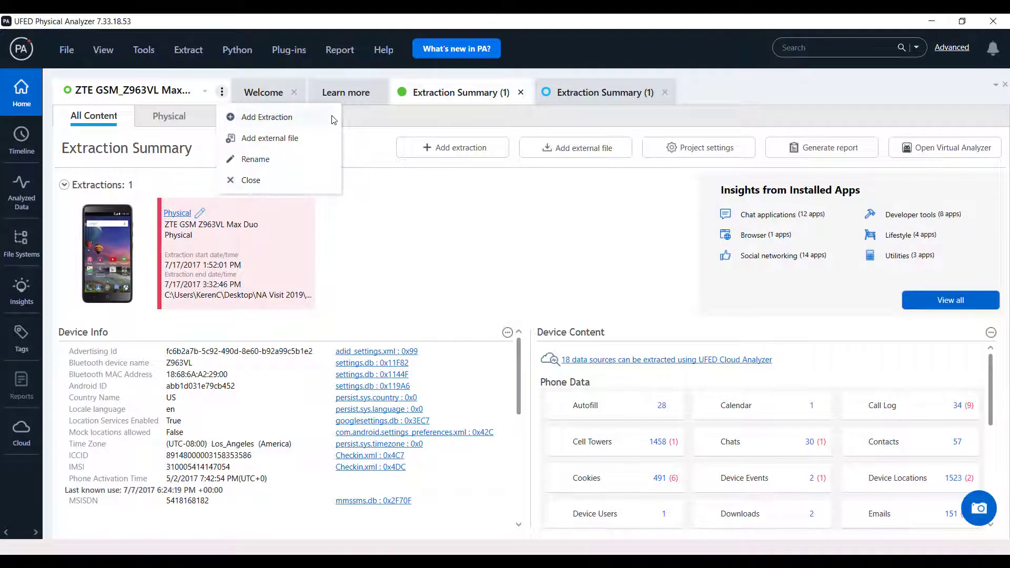
pyautogui.moveTo(325, 159)
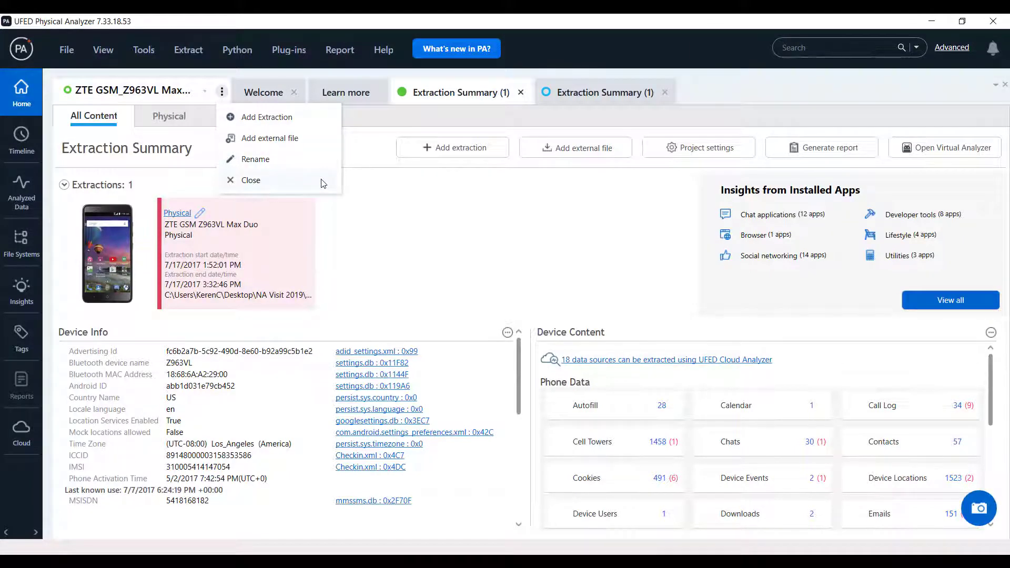
pyautogui.click(222, 109)
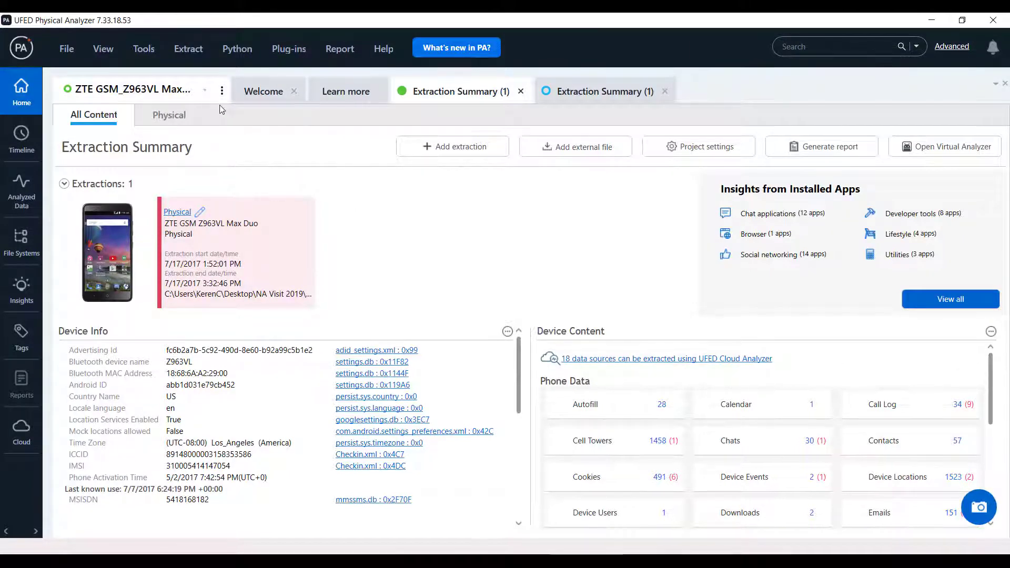
pyautogui.click(200, 88)
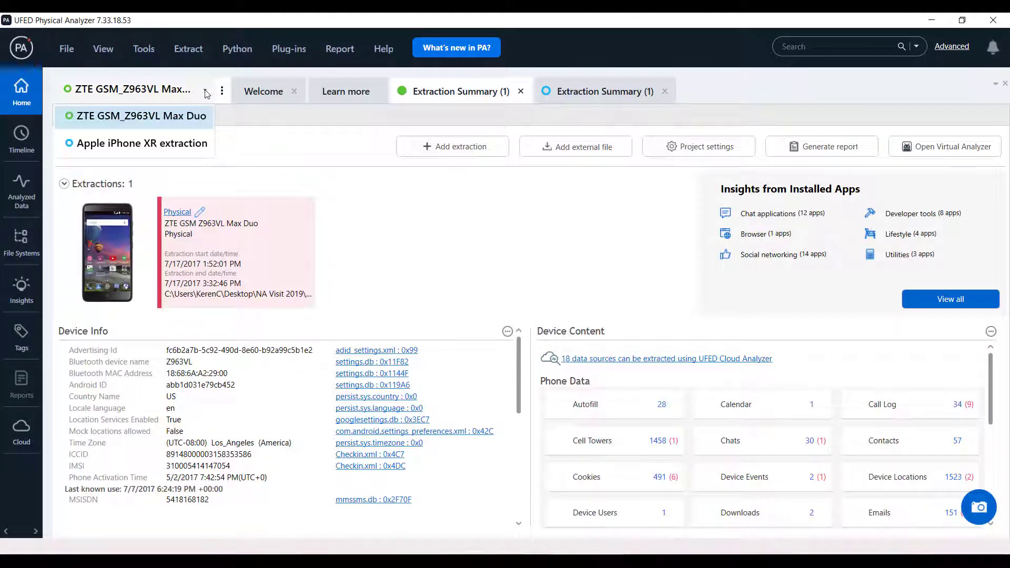
pyautogui.click(143, 143)
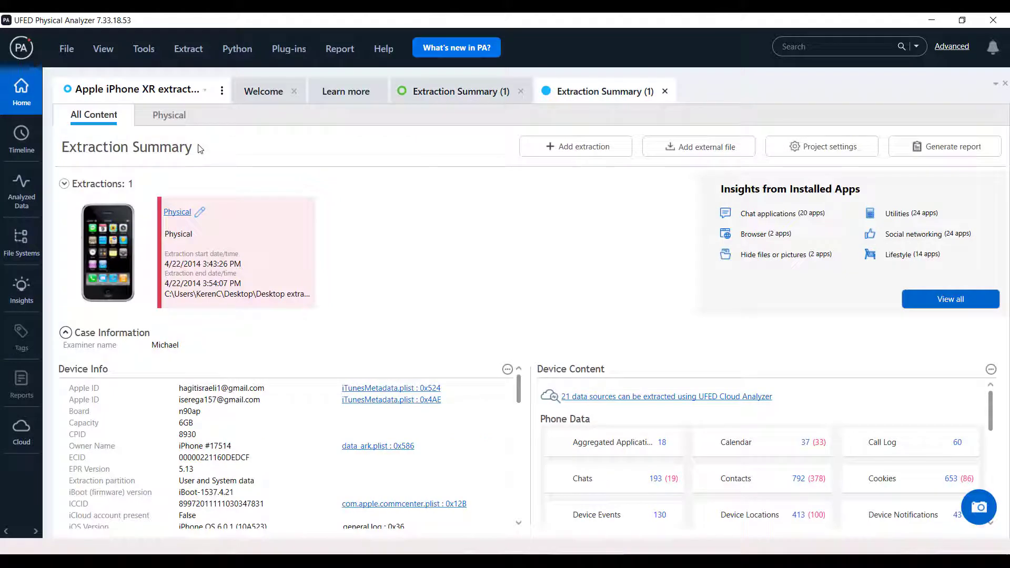
pyautogui.click(205, 88)
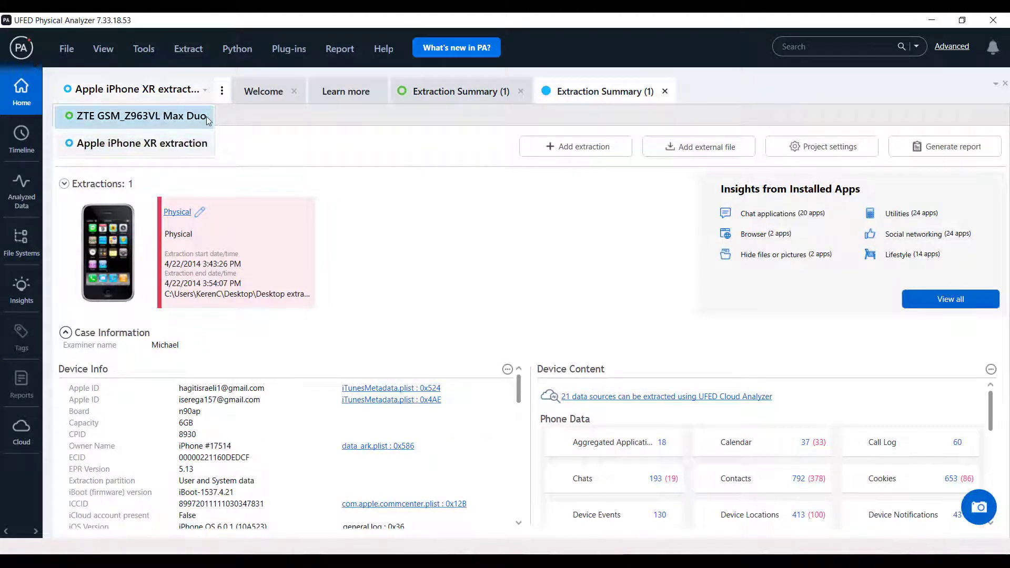
pyautogui.click(142, 116)
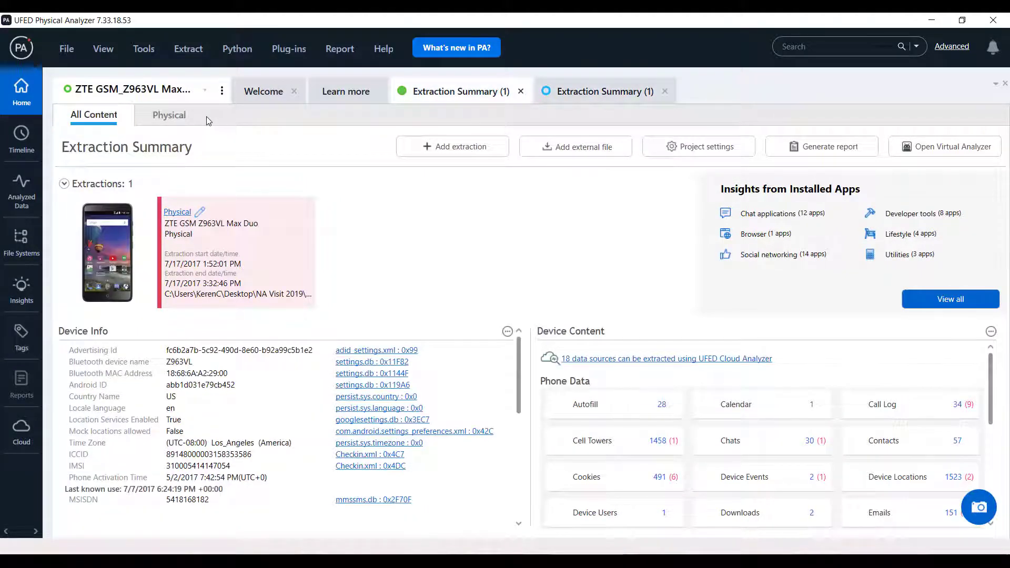
# - Show the timeline of the ZTE extraction's 4851 events and zoom the graph into May–July 2017
pyautogui.click(21, 139)
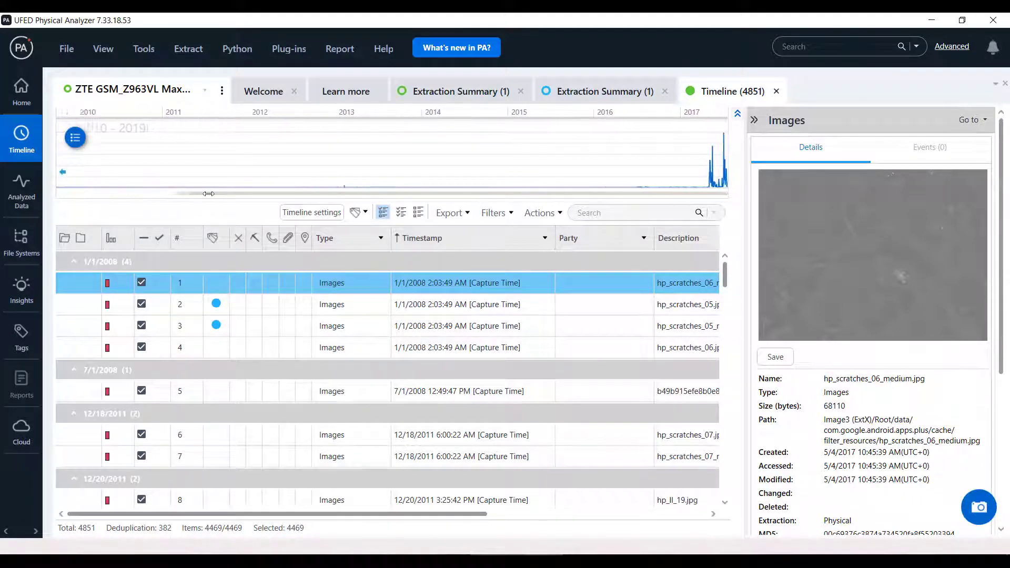
pyautogui.moveTo(208, 193); pyautogui.dragTo(588, 191)
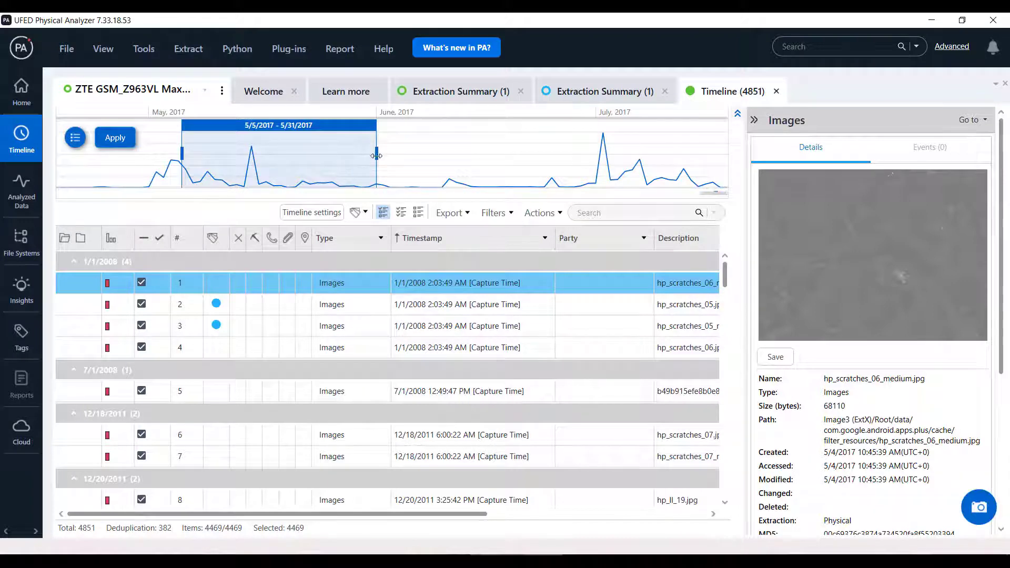
# - Filter the timeline to 5/8/2017–5/23/2017, leaving 1022 events listed
pyautogui.moveTo(376, 156); pyautogui.dragTo(348, 156)
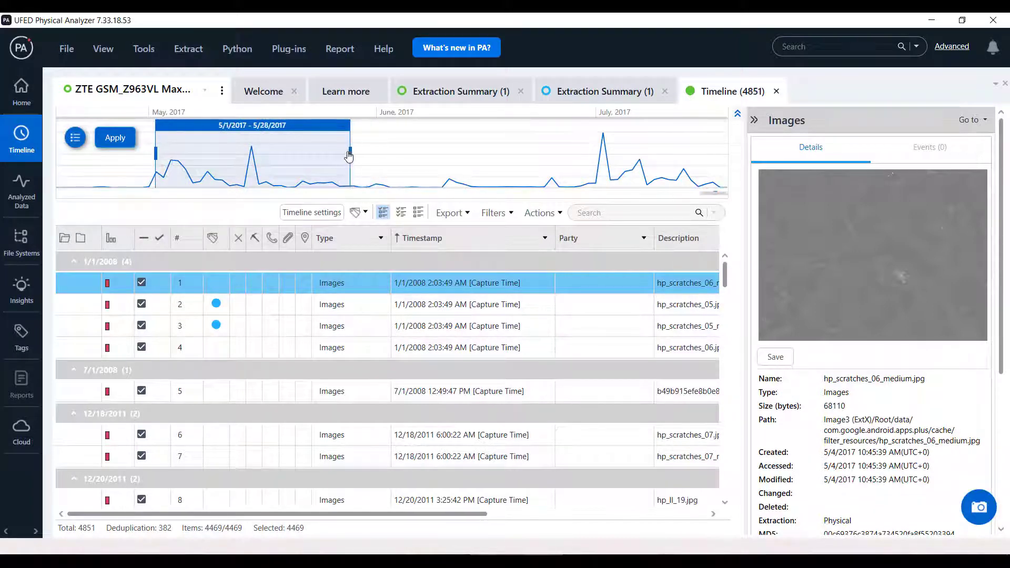
pyautogui.moveTo(348, 155); pyautogui.dragTo(316, 155)
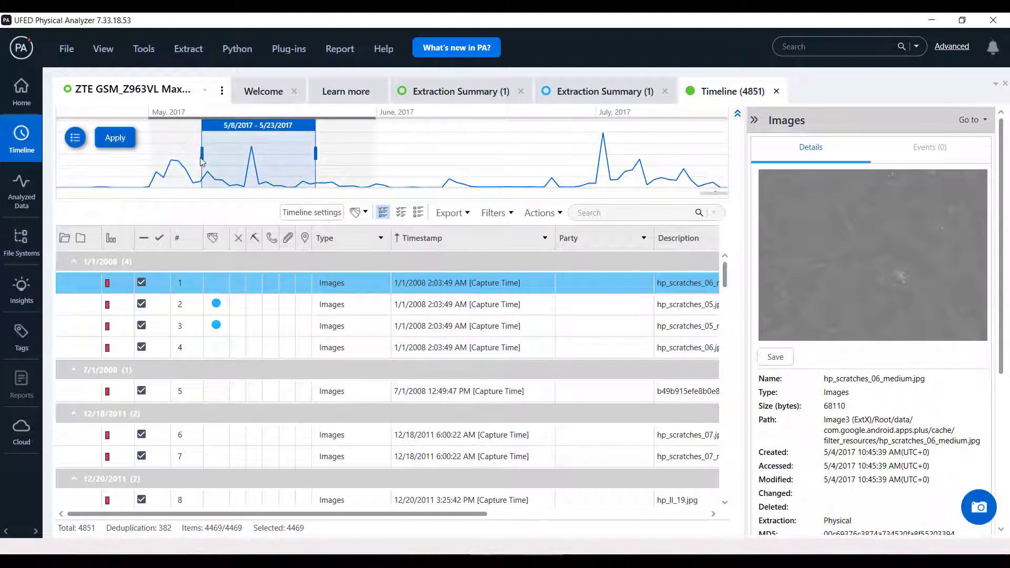
pyautogui.click(115, 138)
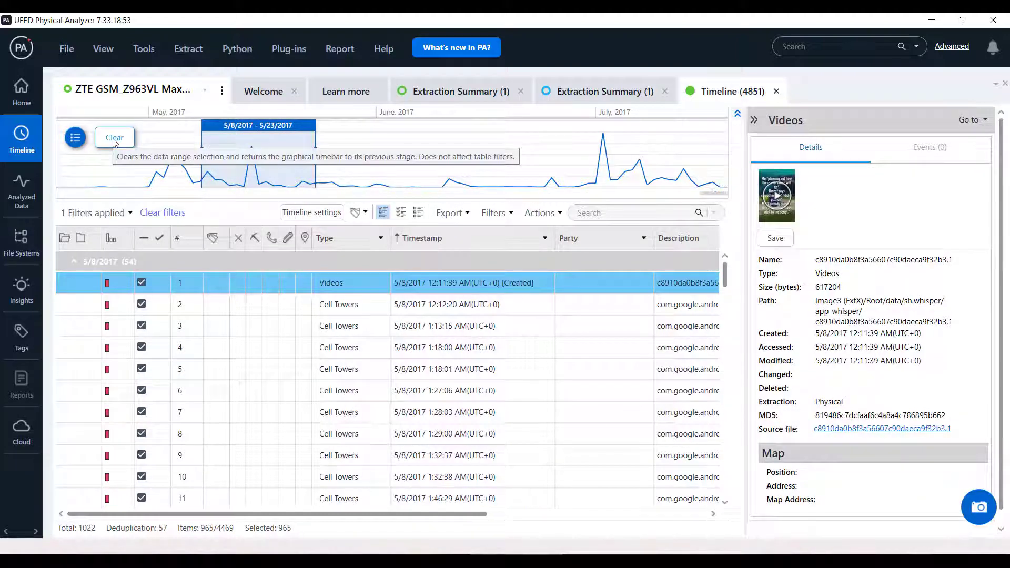
pyautogui.click(380, 237)
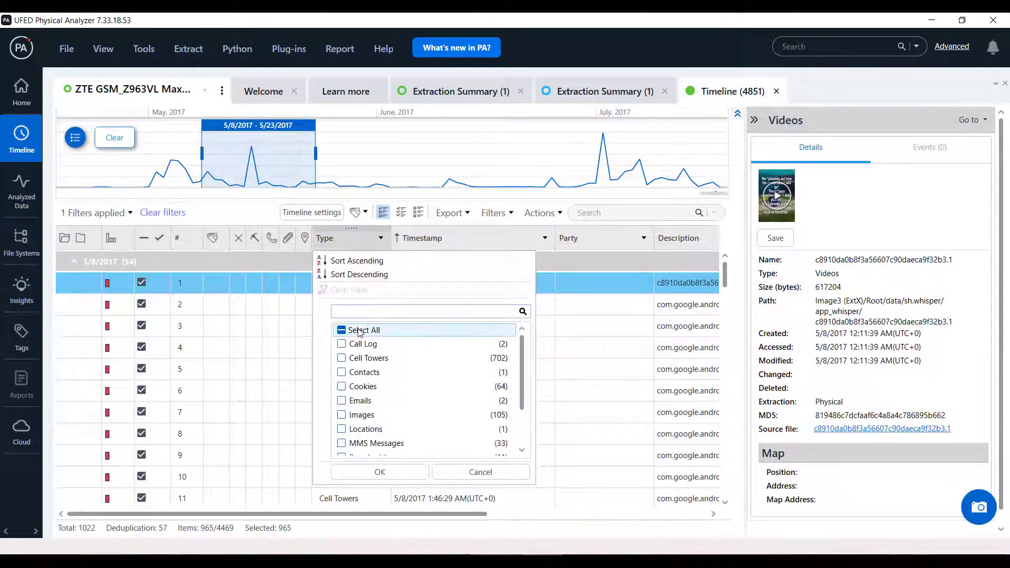
# - Keep only Call Log, Cell Towers, Contacts and Cookies events and clear the date range, listing 2286 events
pyautogui.click(340, 343)
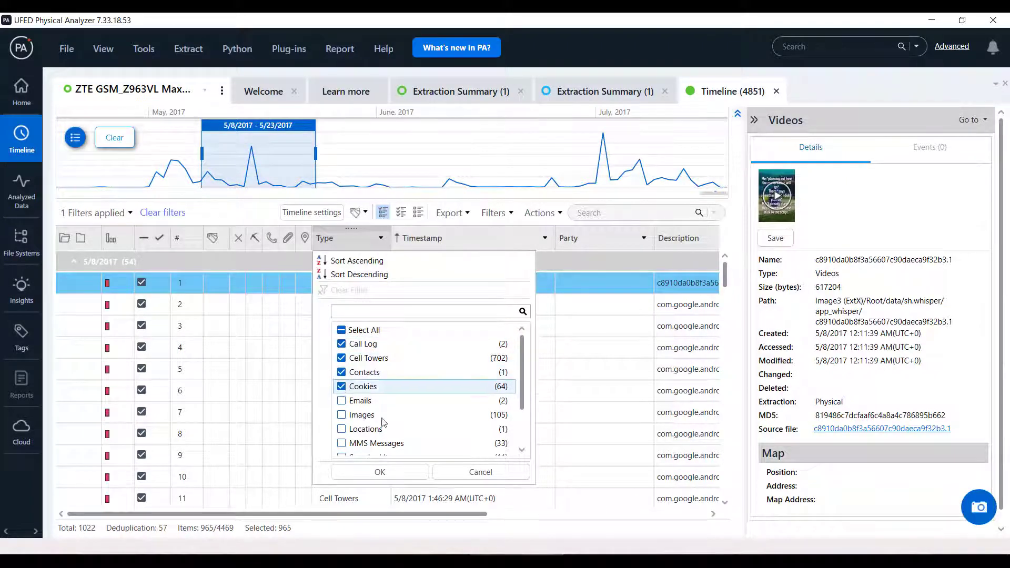
pyautogui.click(380, 471)
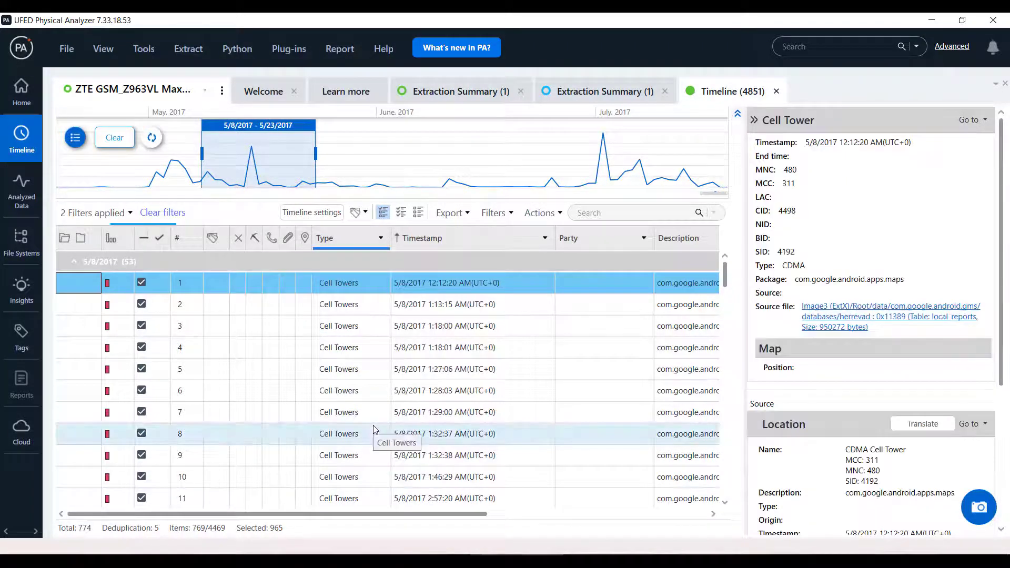
pyautogui.click(151, 137)
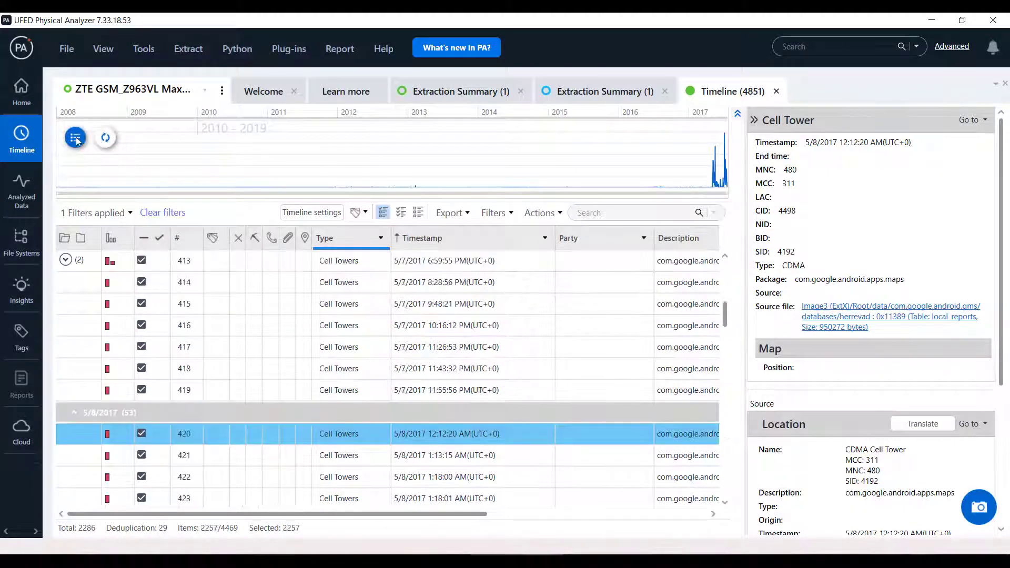
# - Review the timestamp fields the graph plots, including cookie accessed and creation times, then dismiss the list
pyautogui.click(75, 136)
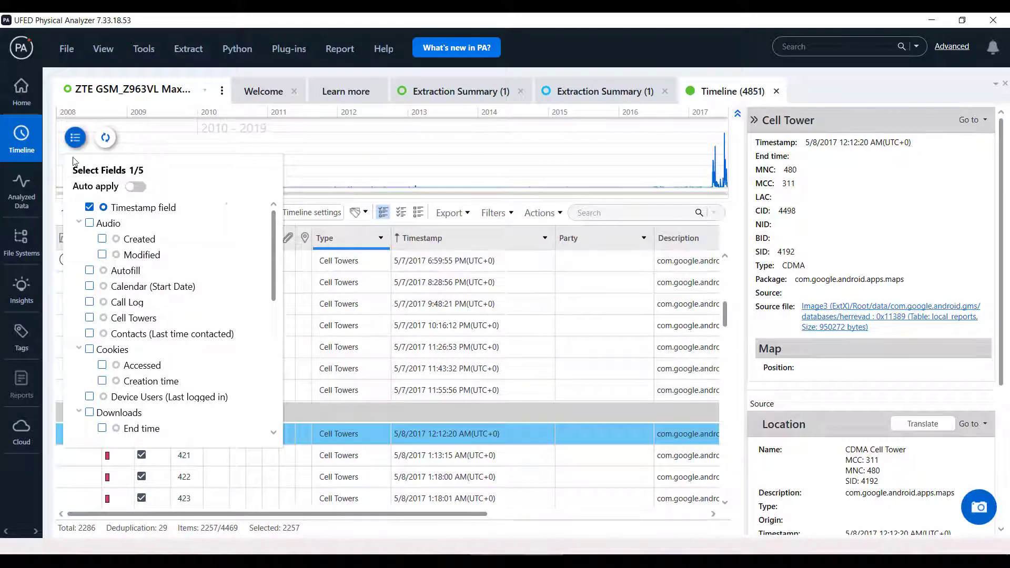
pyautogui.click(89, 349)
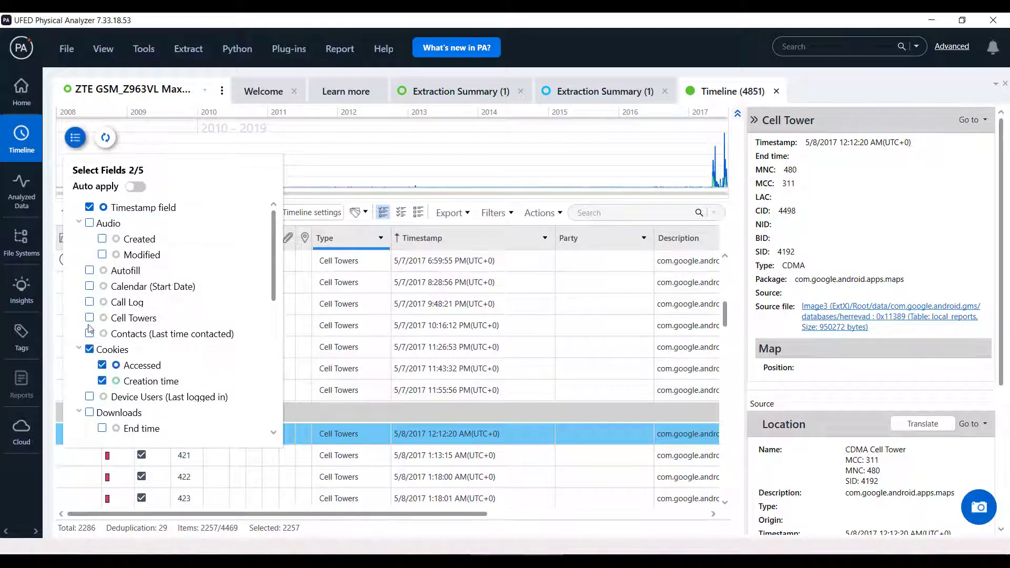
pyautogui.click(89, 302)
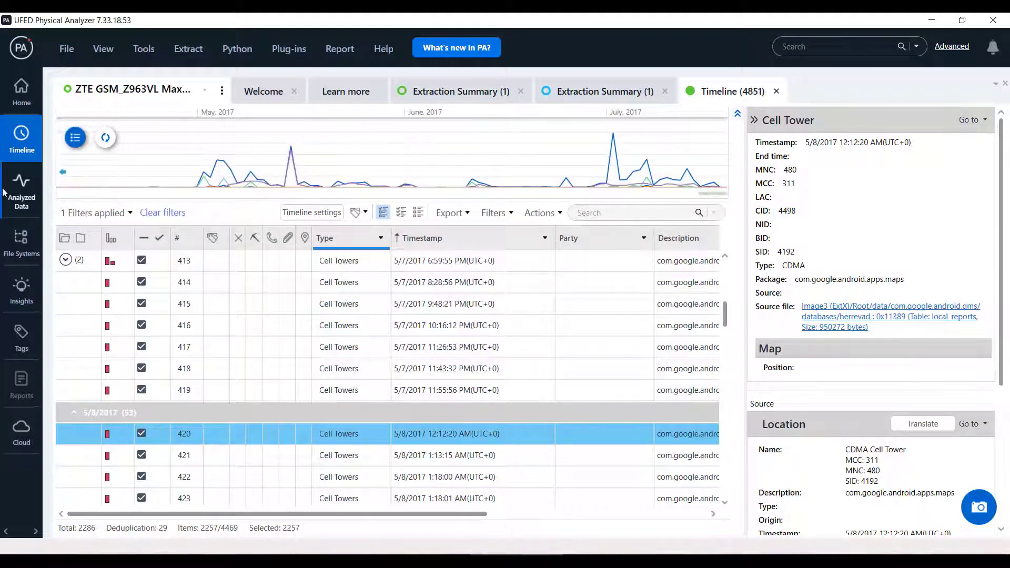
# - Expand Application, Location Related, User Accounts & Details and Media in the Analyzed Data tree, peeking at Contacts
pyautogui.click(21, 187)
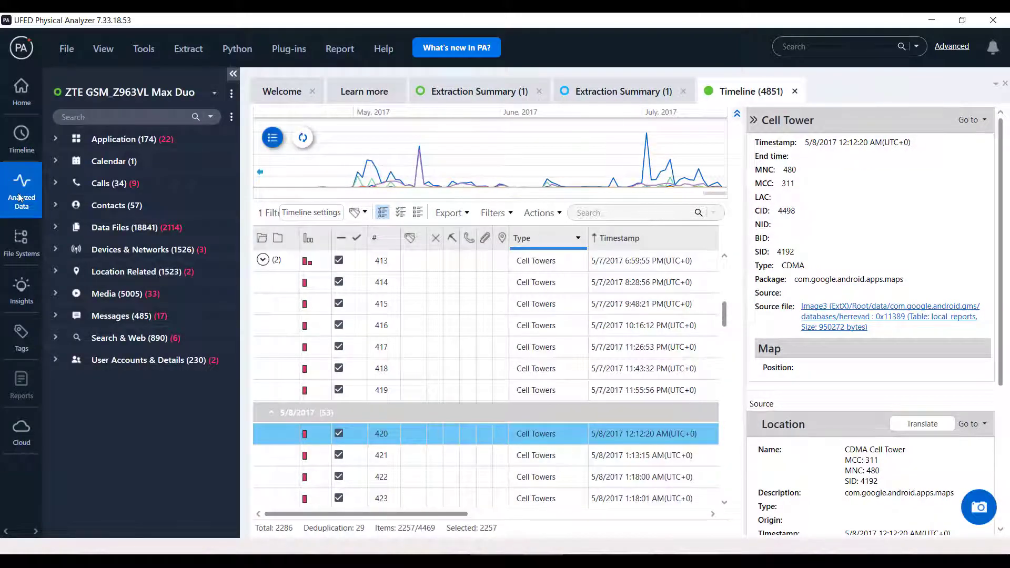
pyautogui.click(56, 139)
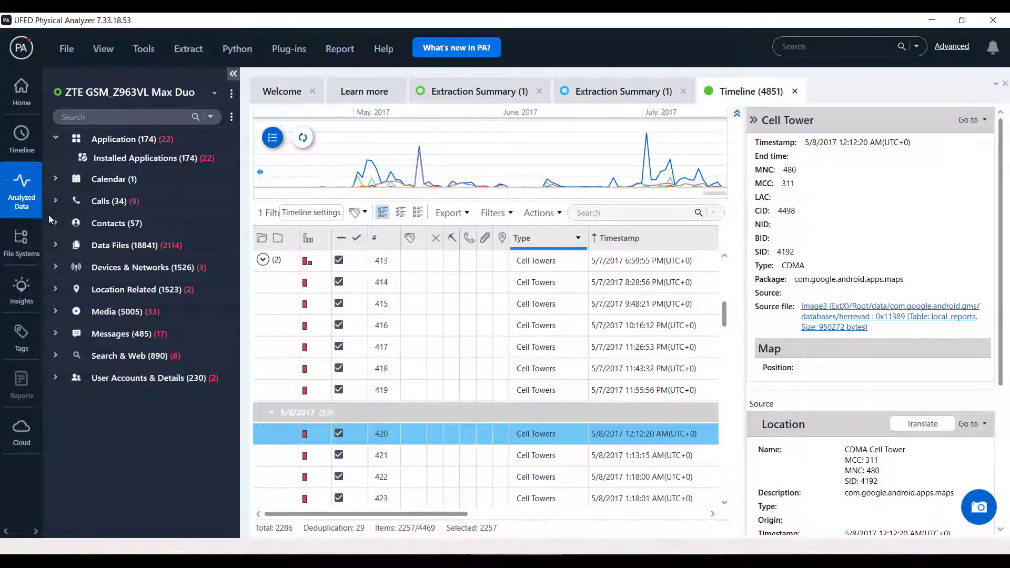
pyautogui.click(55, 223)
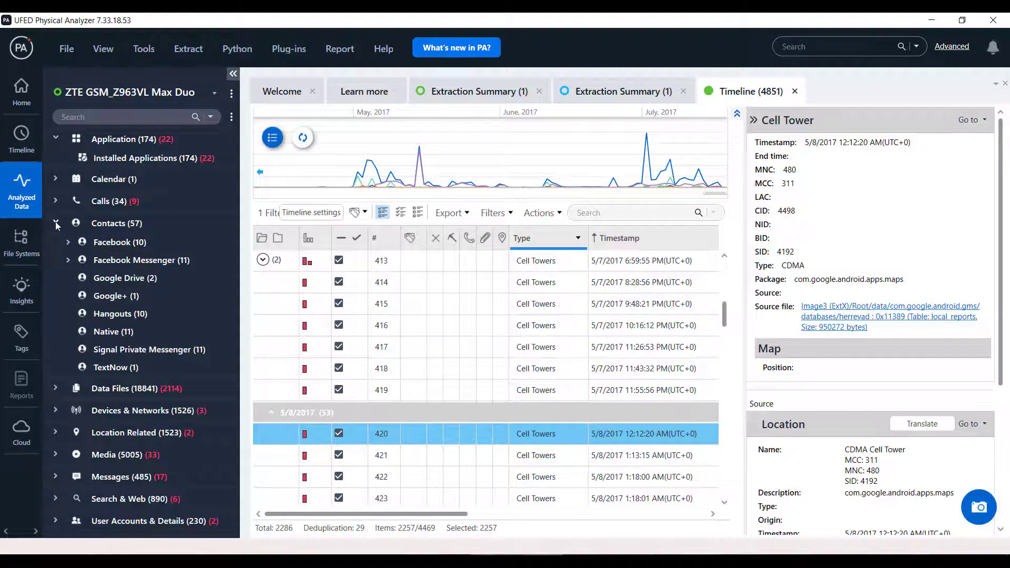
pyautogui.click(56, 223)
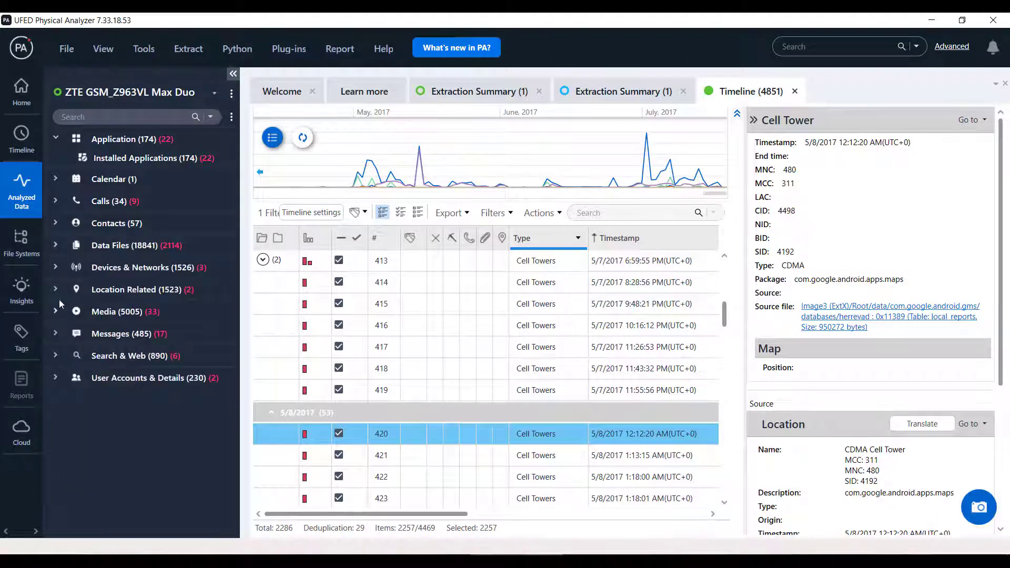
pyautogui.click(55, 289)
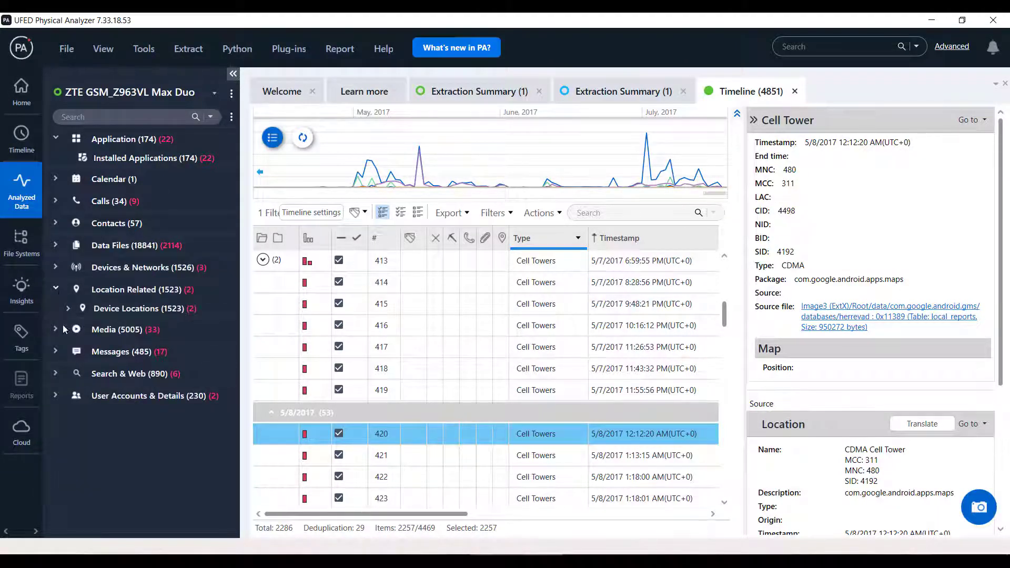
pyautogui.click(55, 396)
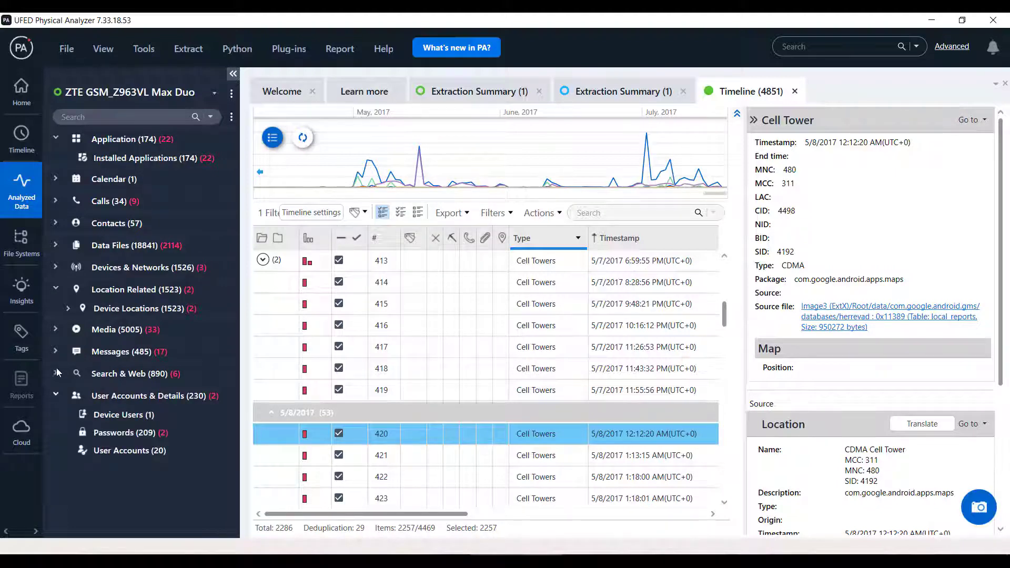
pyautogui.click(55, 330)
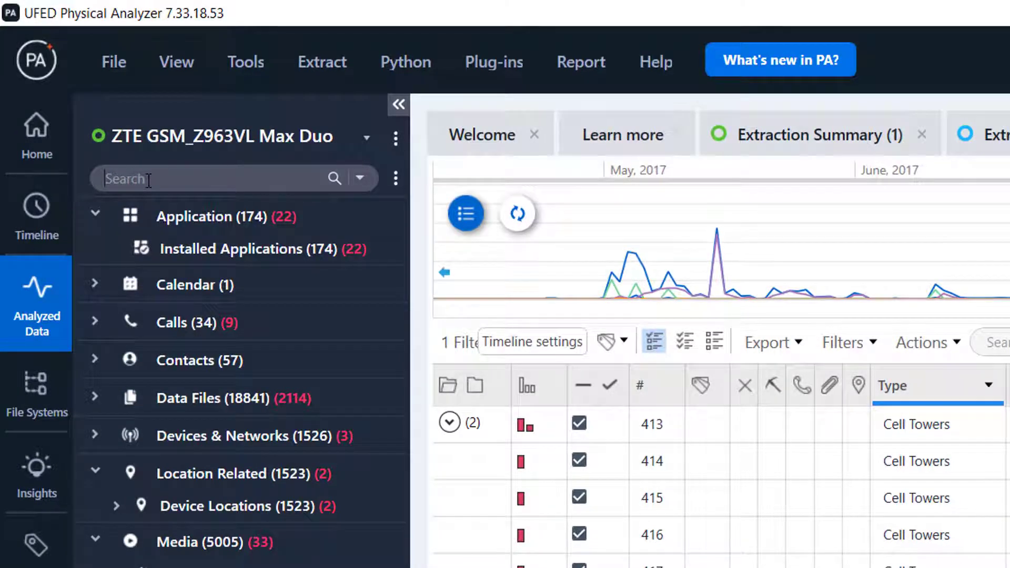
# - Search the tree for 'ima' to find Media > Images (4959), clear it, and show the expand/report options
pyautogui.write('images')
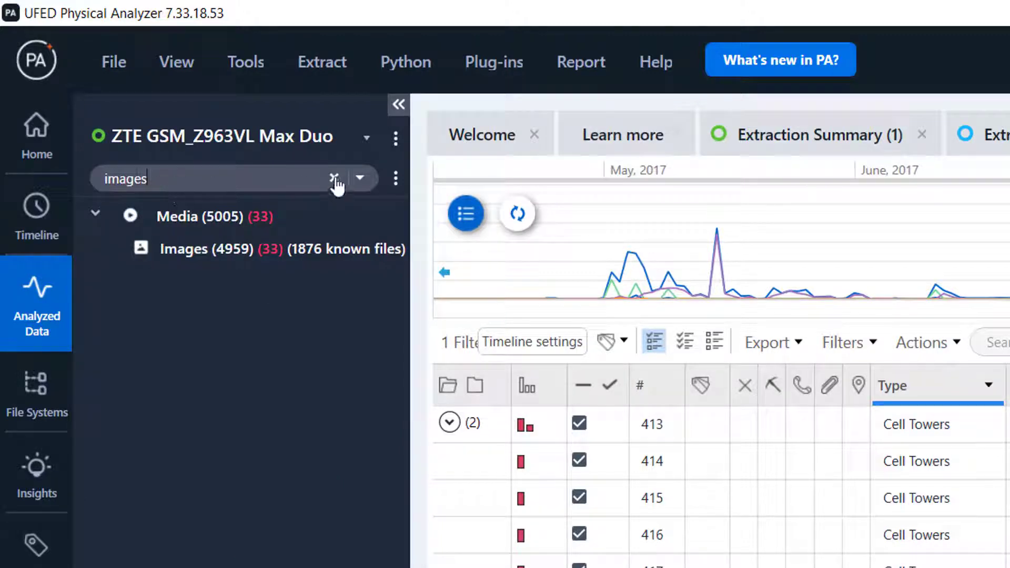
pyautogui.click(334, 178)
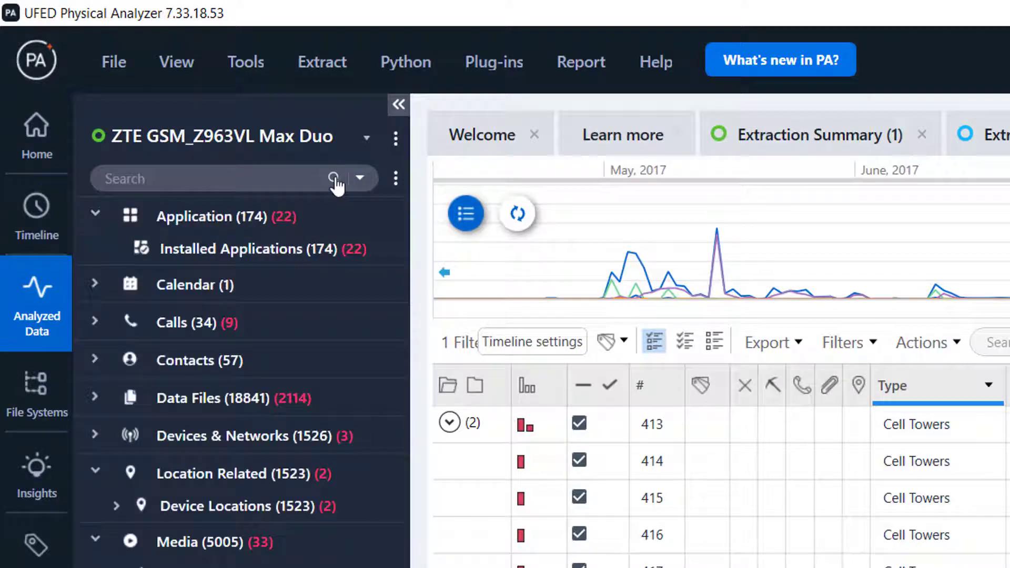
pyautogui.click(394, 179)
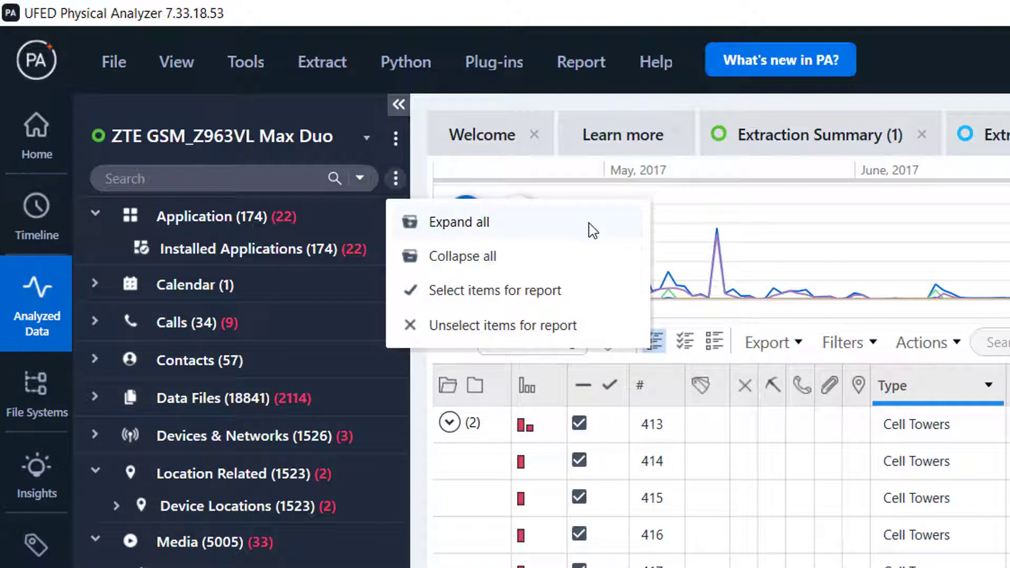
pyautogui.moveTo(612, 290)
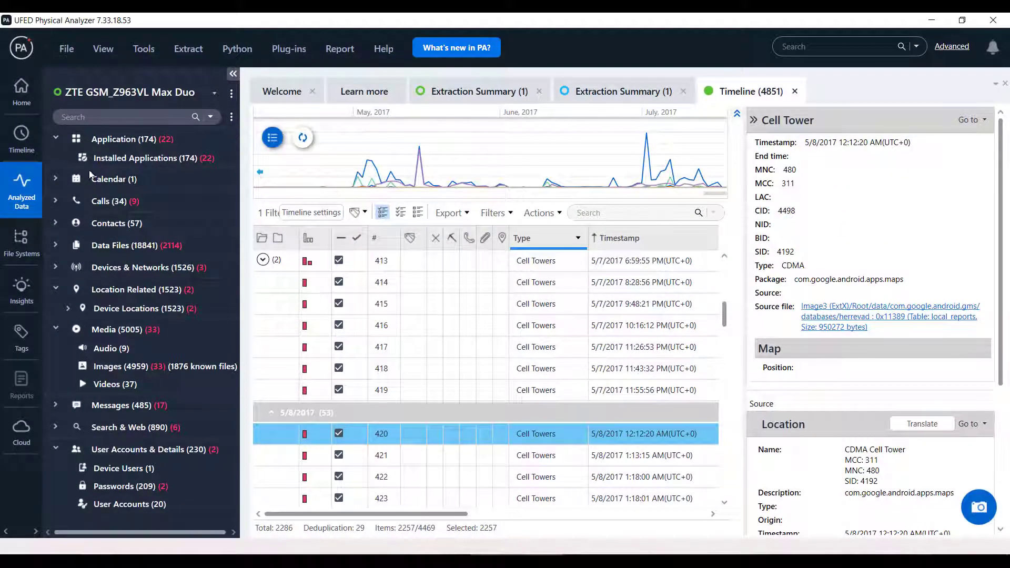
# - Expand the File Systems memory images, then open the Known files image hash set (1876) from Insights
pyautogui.click(21, 242)
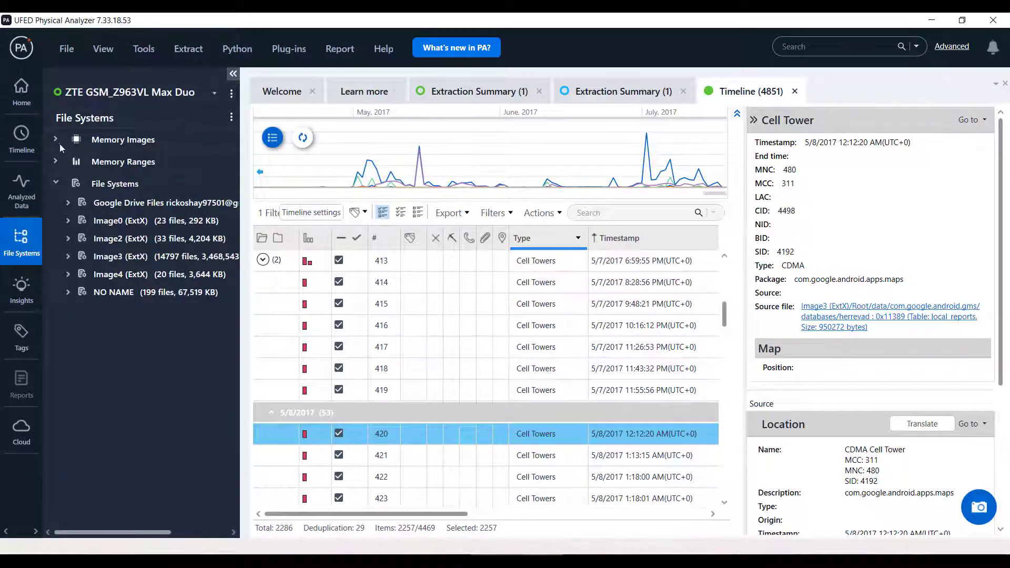
pyautogui.click(55, 139)
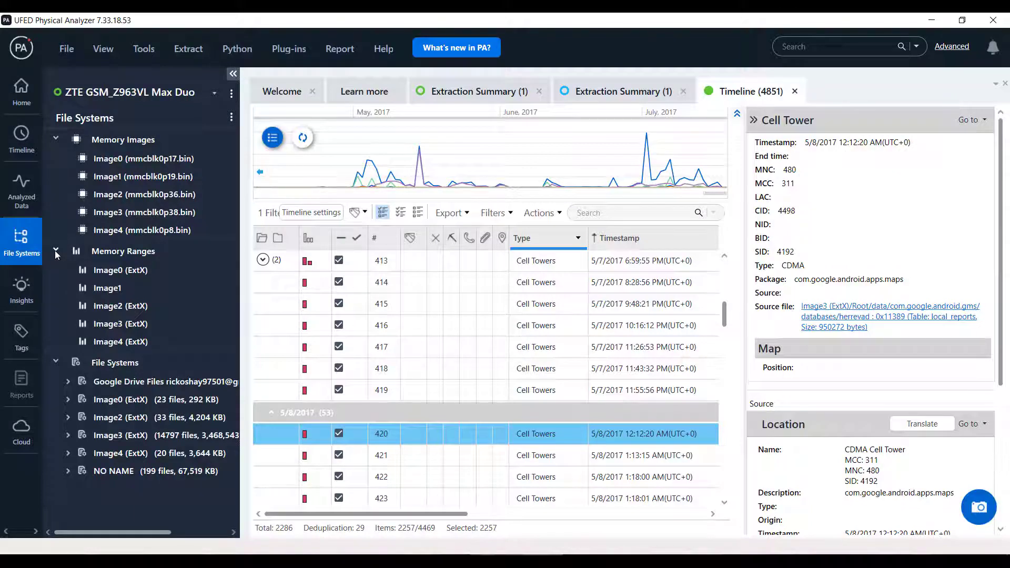
pyautogui.click(21, 286)
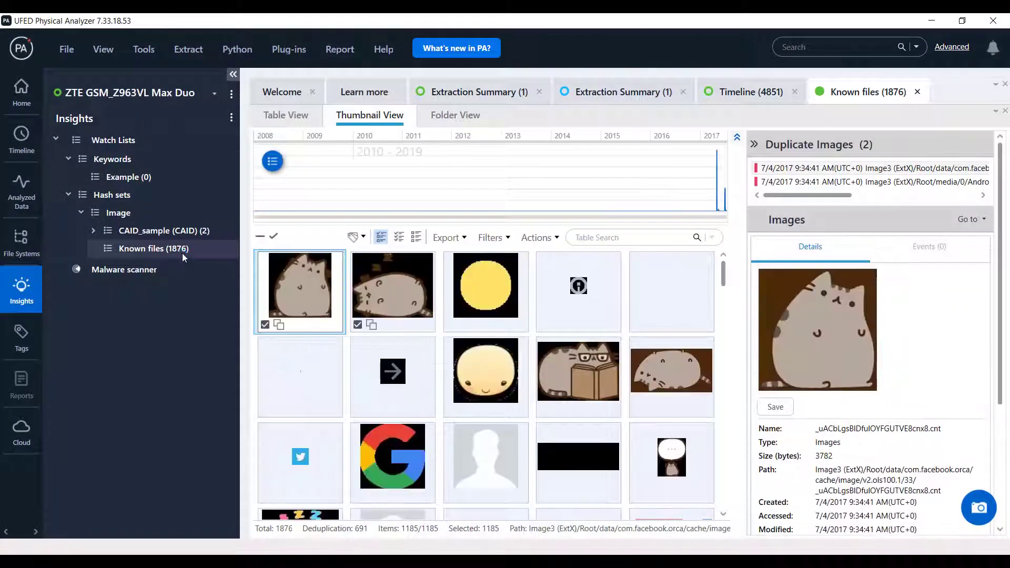
pyautogui.click(272, 237)
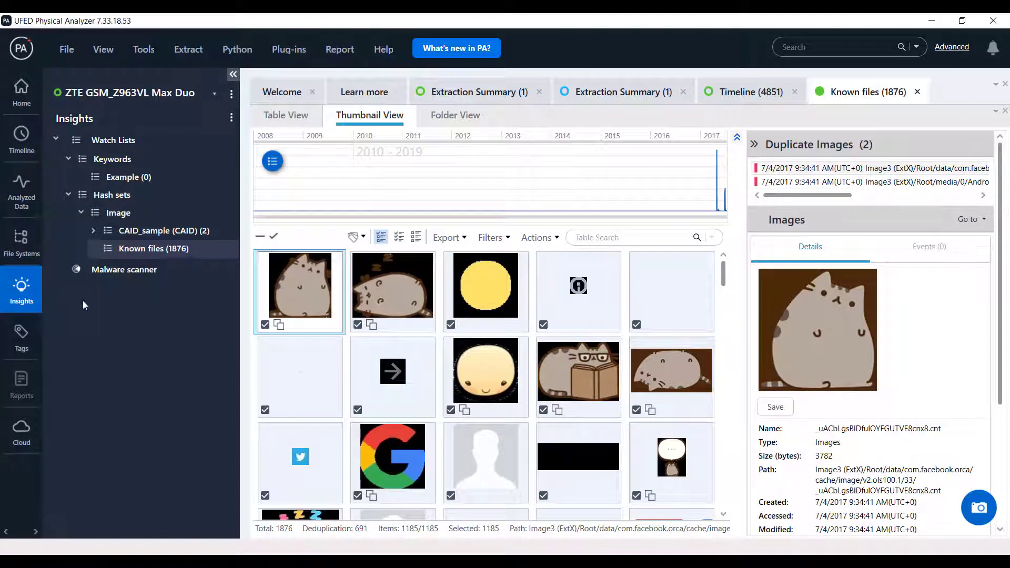
# - List the four tagged items in a Tags tab, then show the three ZTE reports and additional files
pyautogui.click(21, 337)
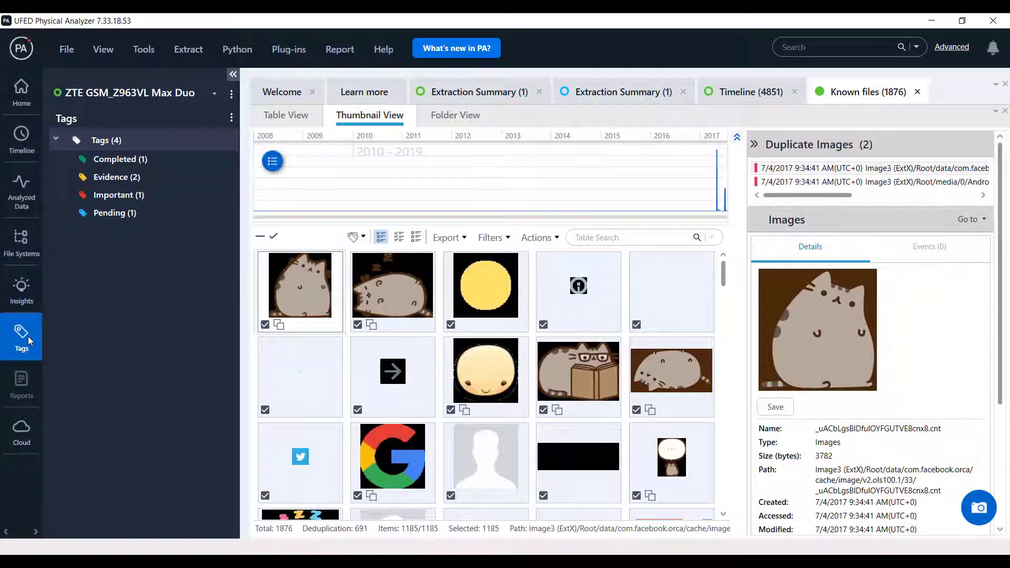
pyautogui.moveTo(44, 354)
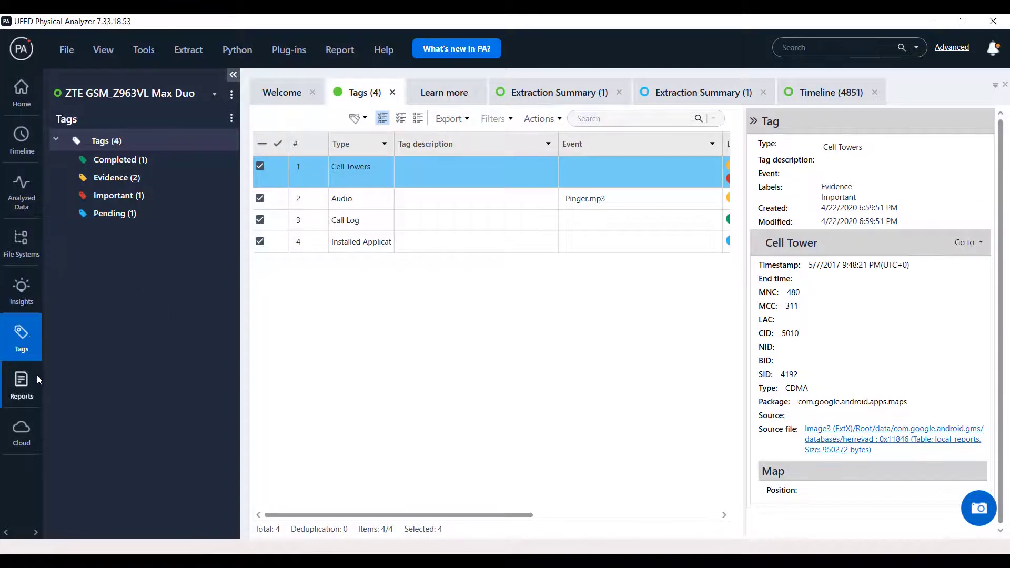
pyautogui.click(21, 386)
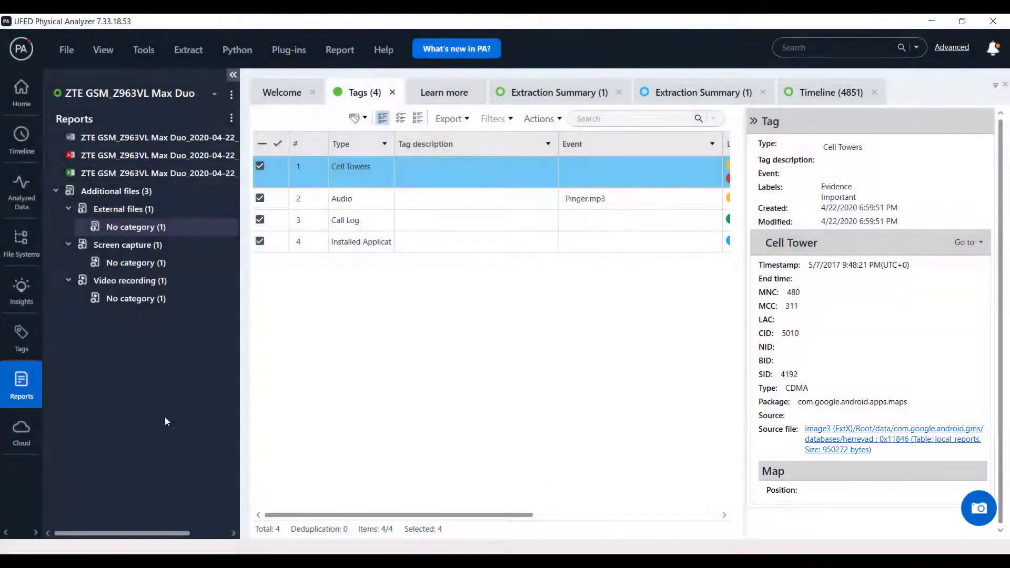
# - Open the Cloud tab (18), then the Call Log of 34 ZTE calls from Analyzed Data
pyautogui.click(21, 428)
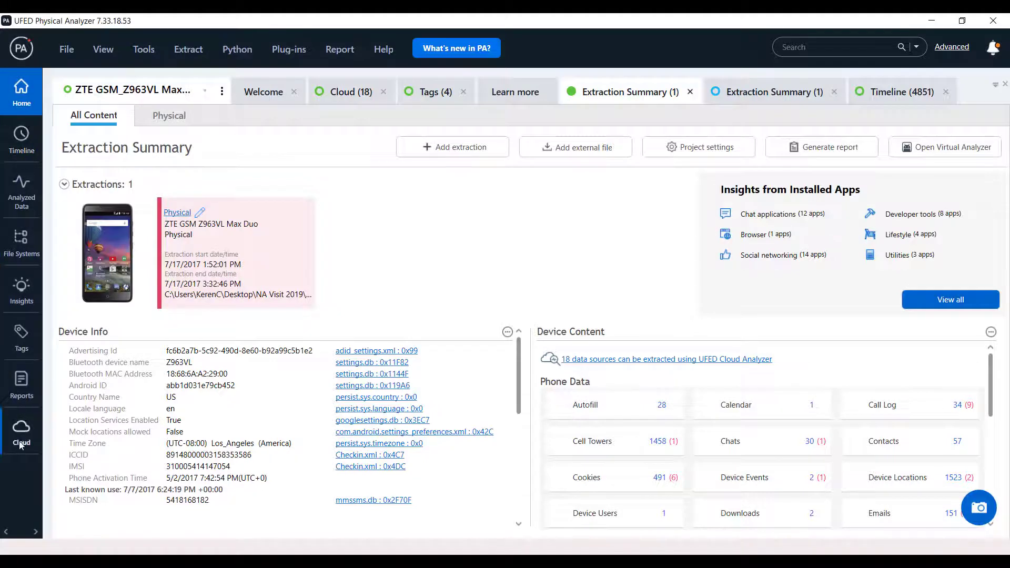
pyautogui.click(901, 91)
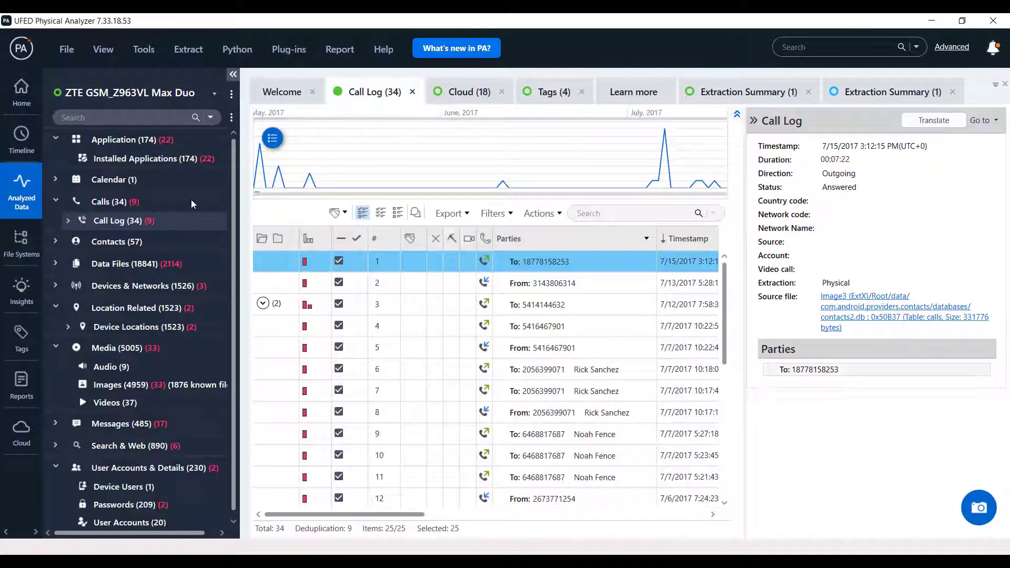
# - List the 57 ZTE contacts in a new Contacts tab, then return to Extraction Summary
pyautogui.click(117, 241)
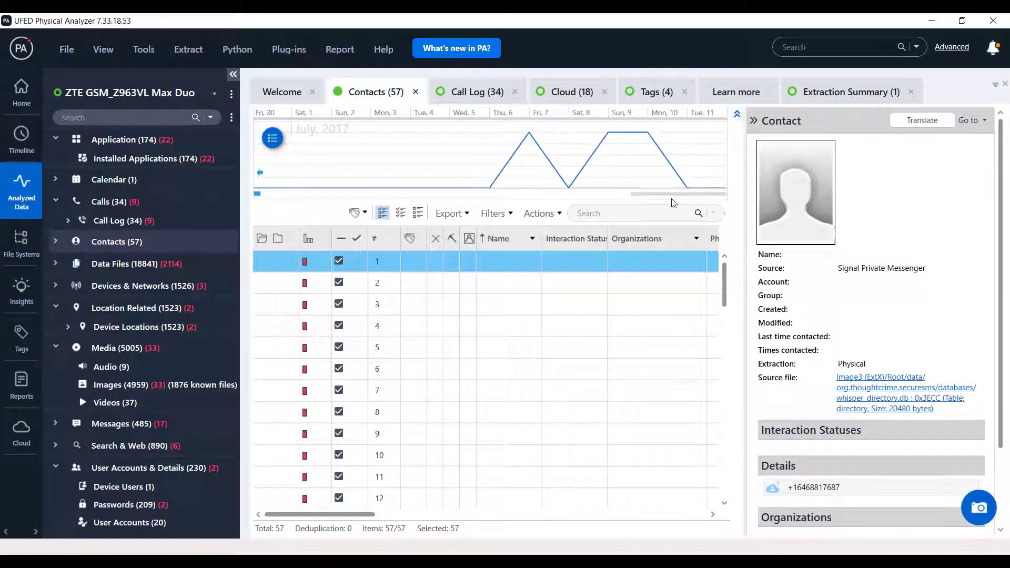
pyautogui.click(850, 92)
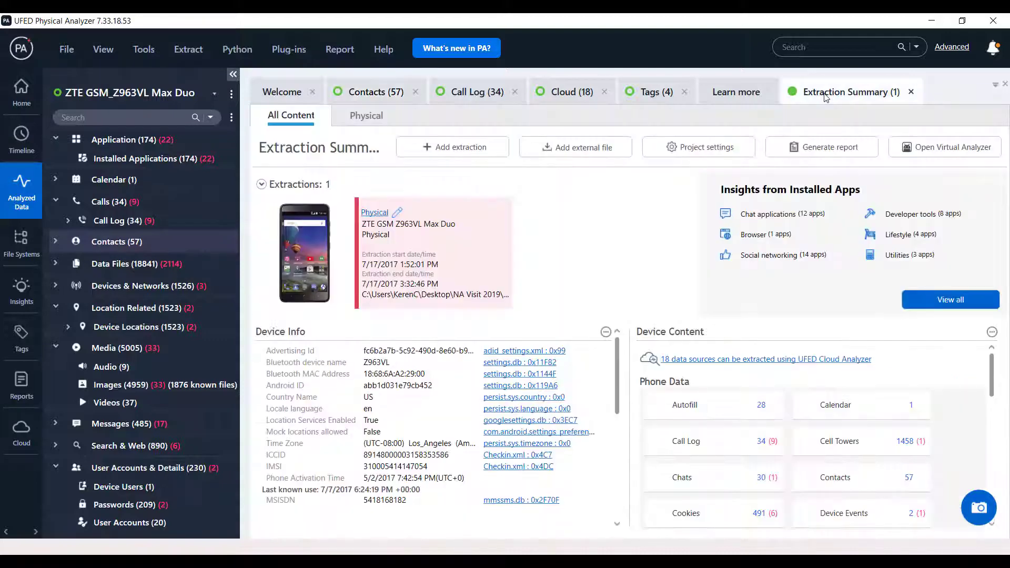